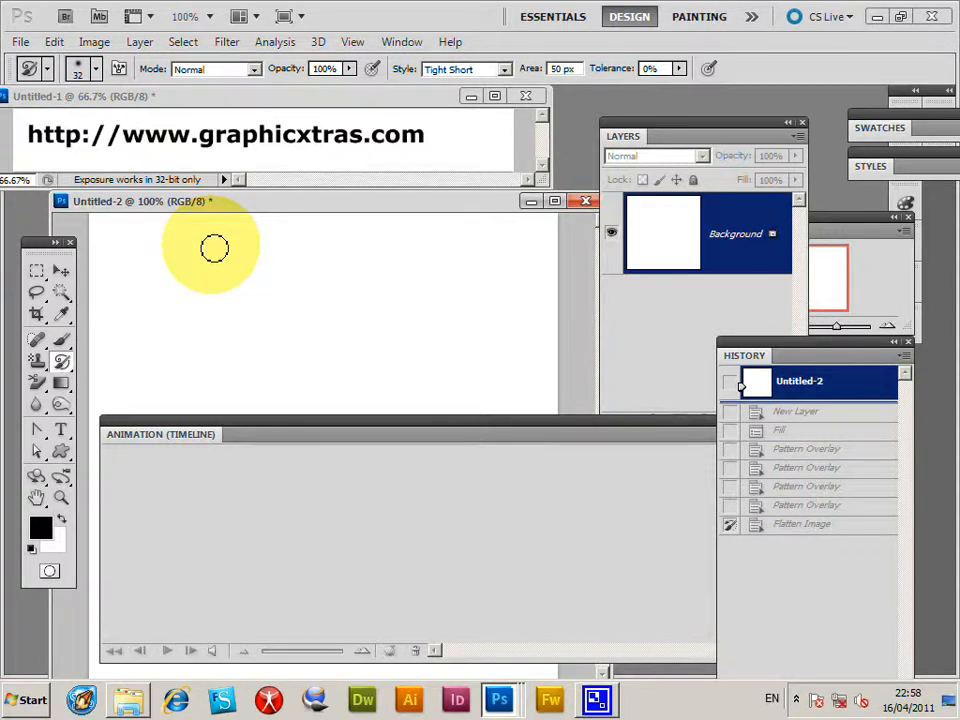
Create Layer 1 above the white background and fill it solid black
click(400, 40)
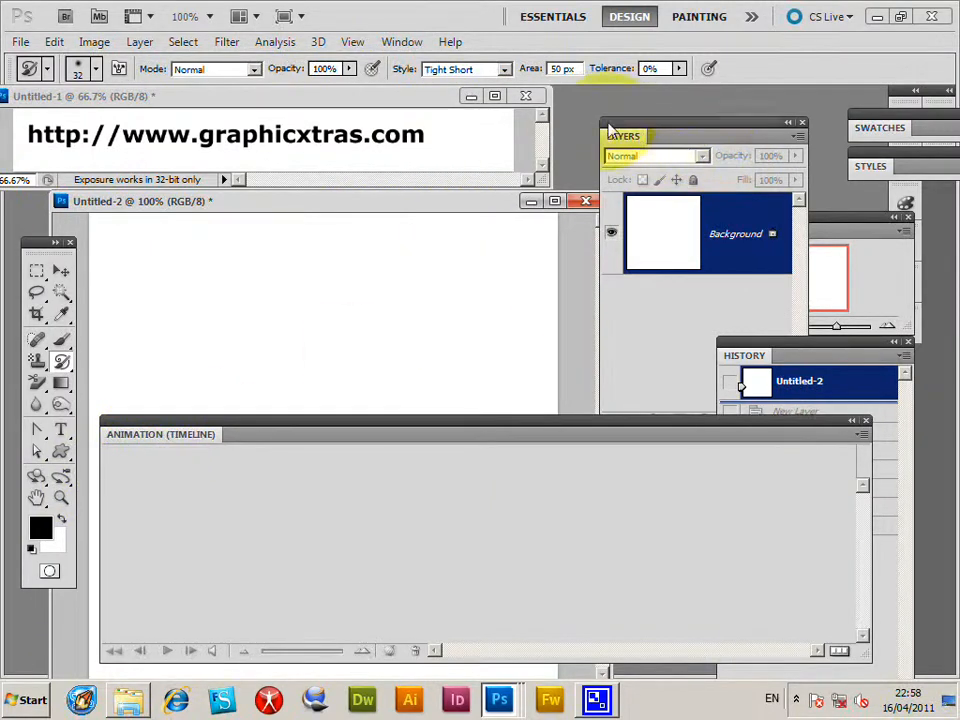
click(140, 40)
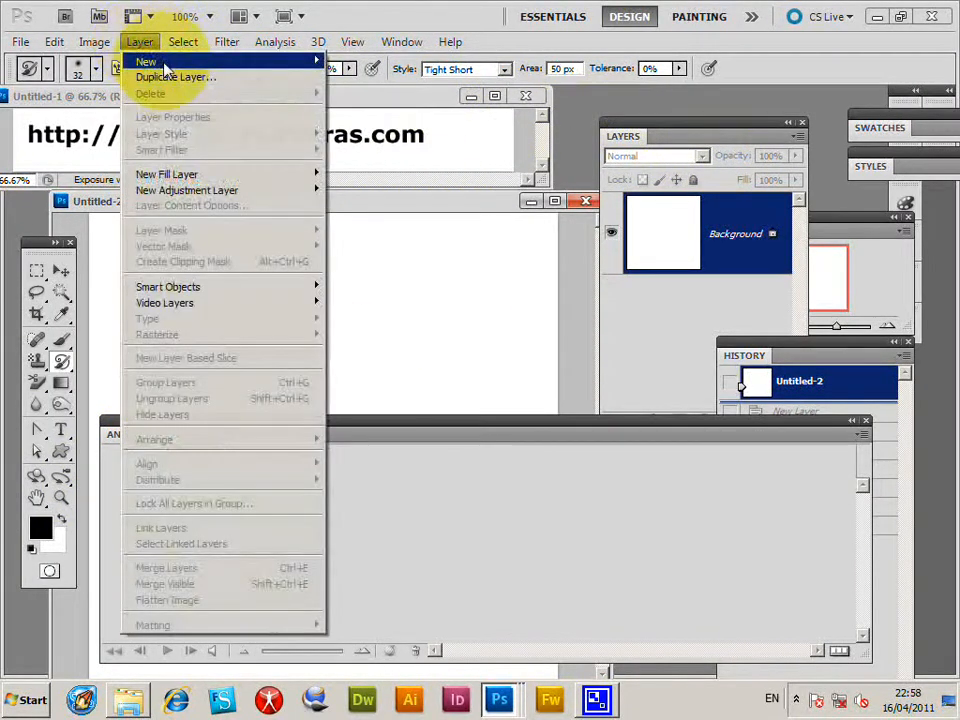
click(146, 60)
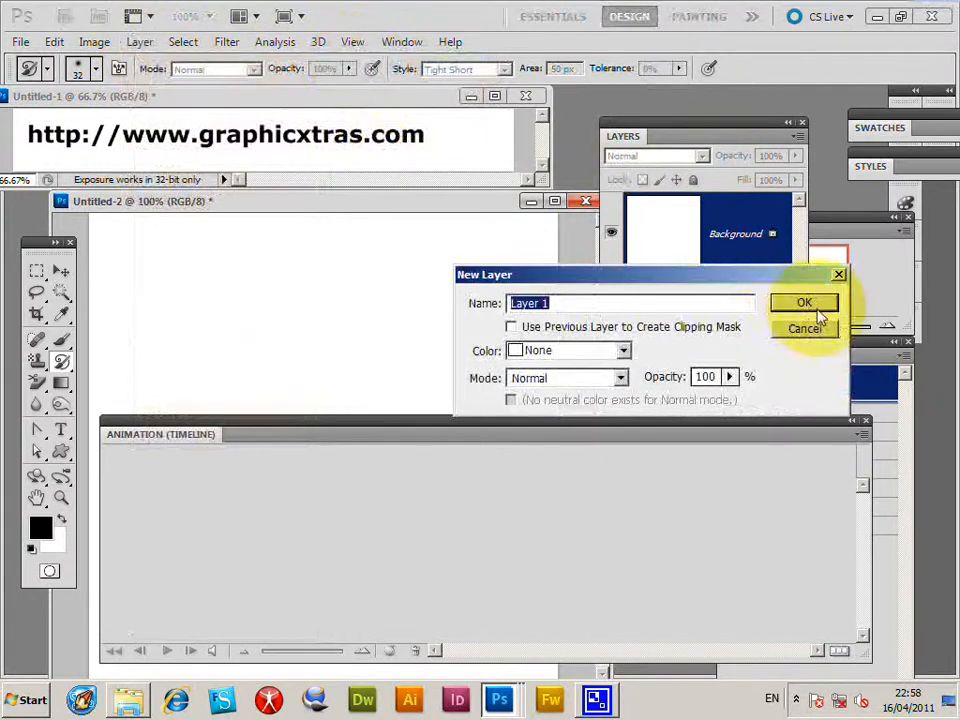
click(804, 302)
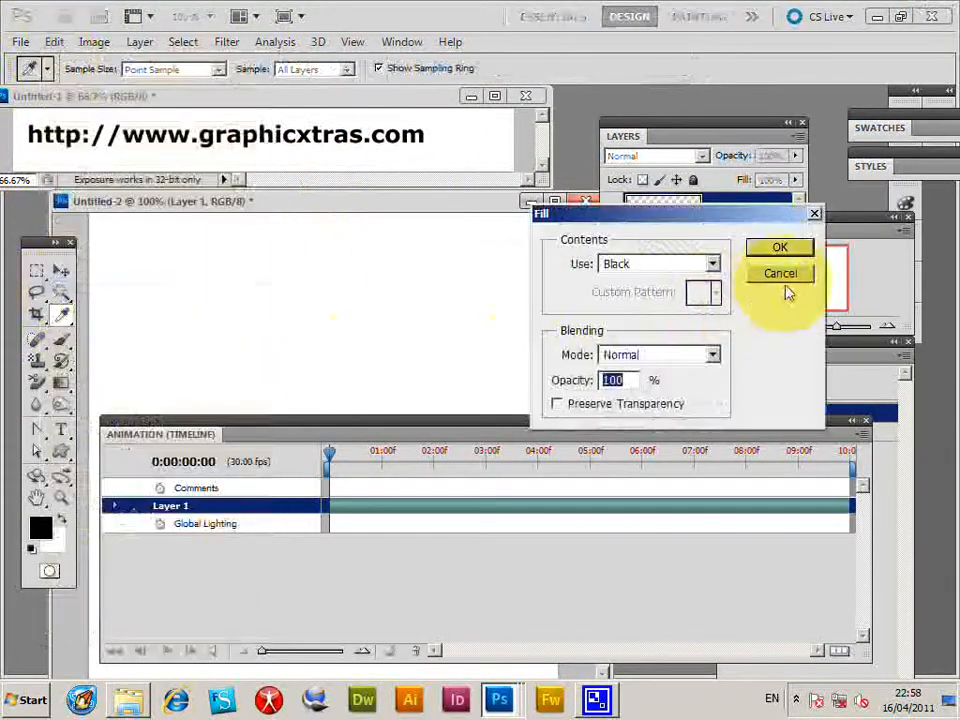
click(780, 248)
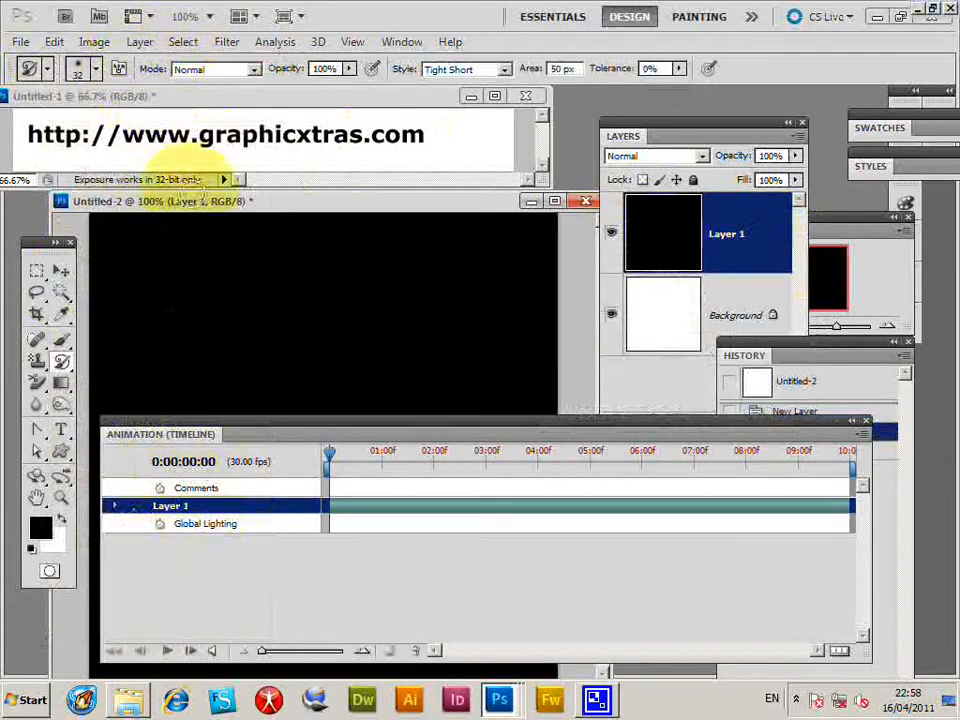
Add a Pattern Overlay layer style to Layer 1 using the default black-and-white block pattern
click(140, 40)
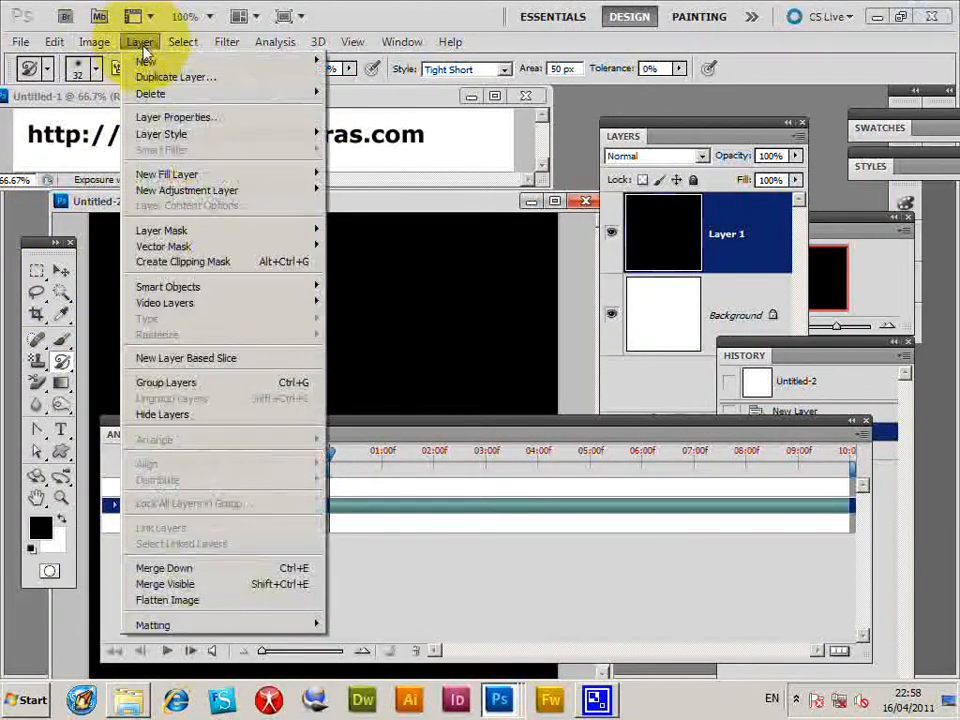
mouse_move(160, 132)
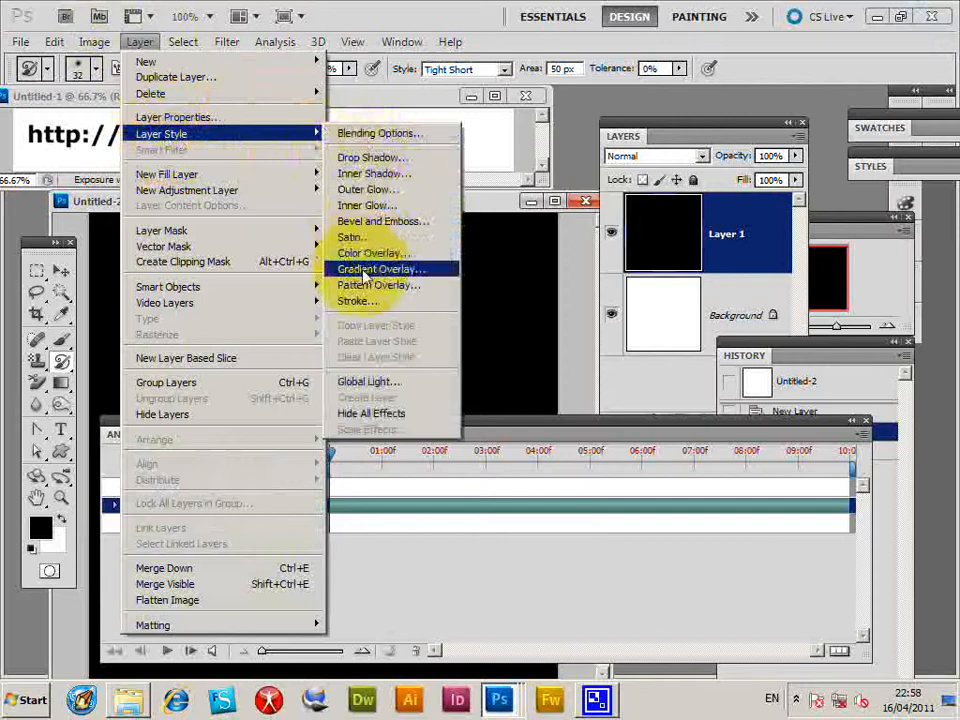
click(376, 284)
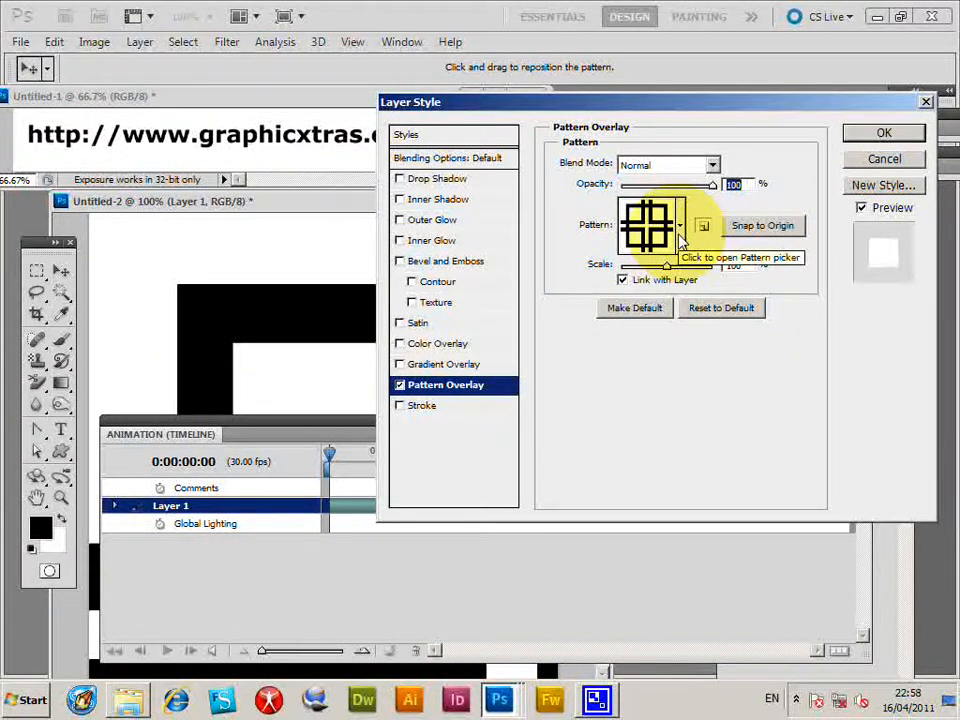
mouse_move(810, 176)
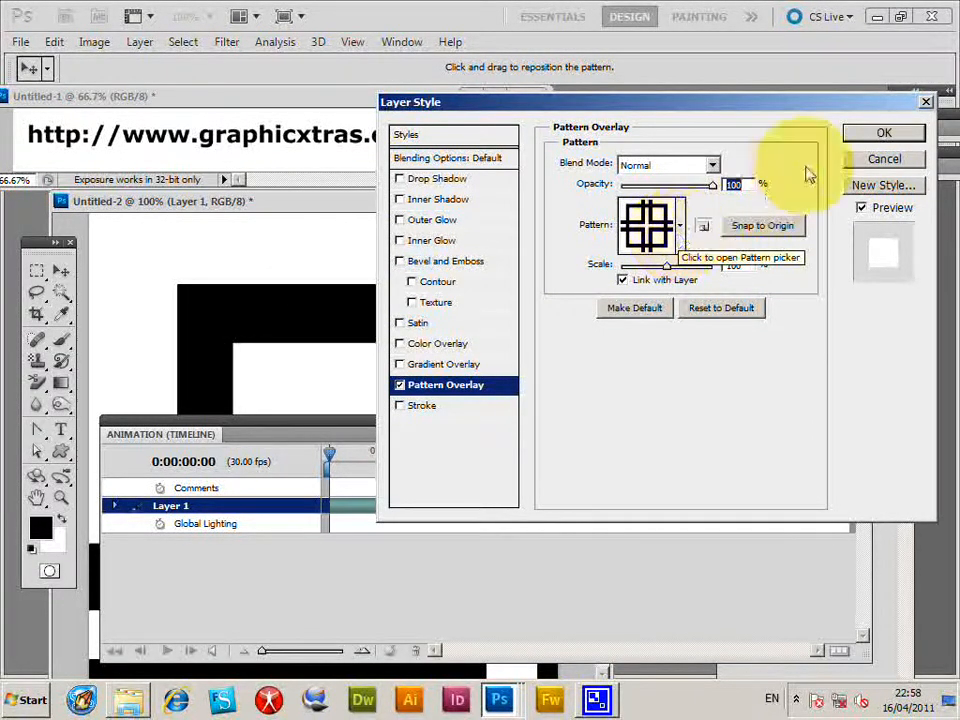
click(884, 132)
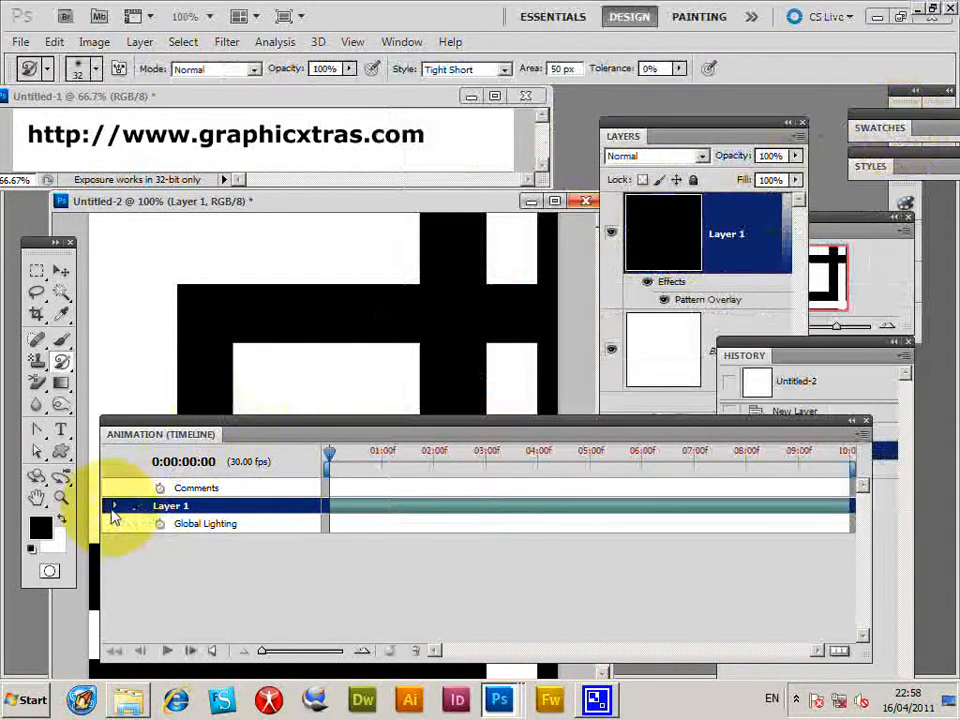
Keyframe Layer 1's Style at the start, move the time indicator to 02:00f and reopen Pattern Overlay
click(114, 506)
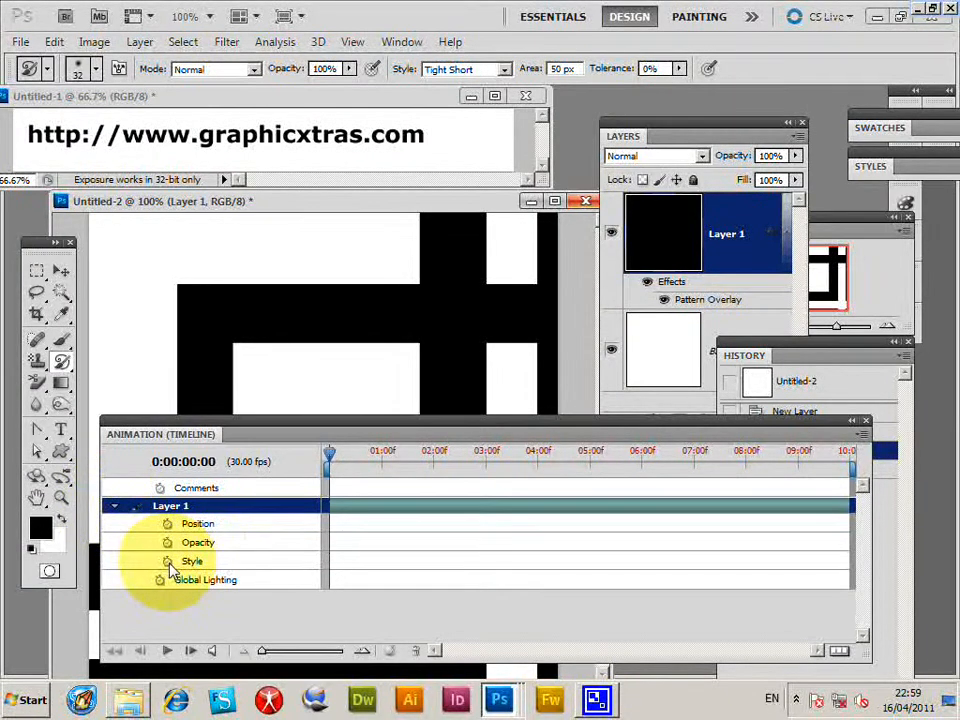
click(192, 560)
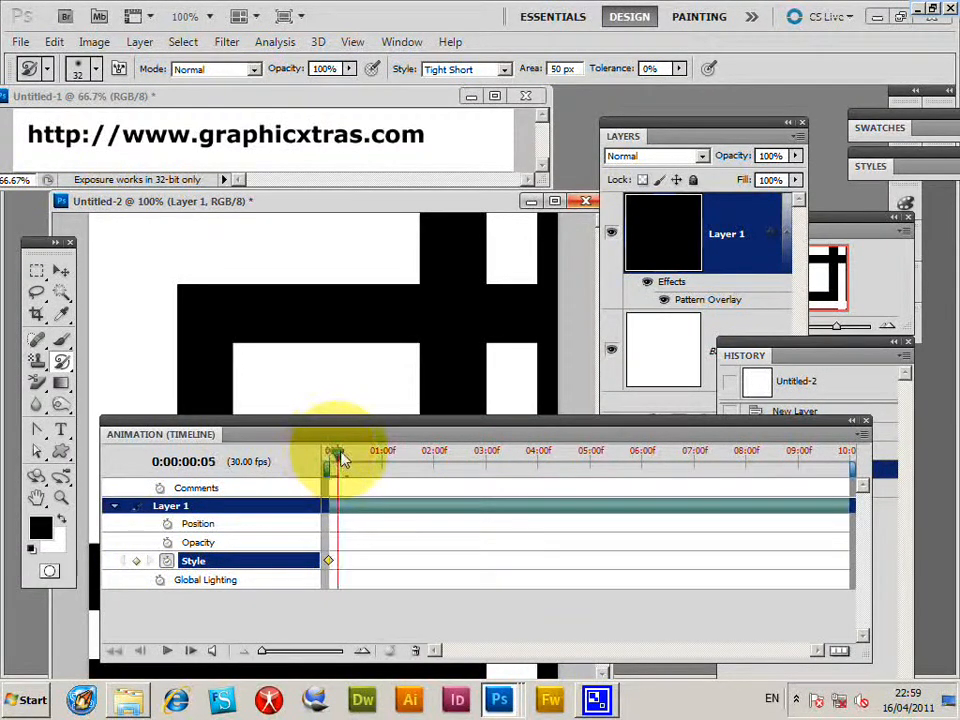
drag(328, 450, 420, 450)
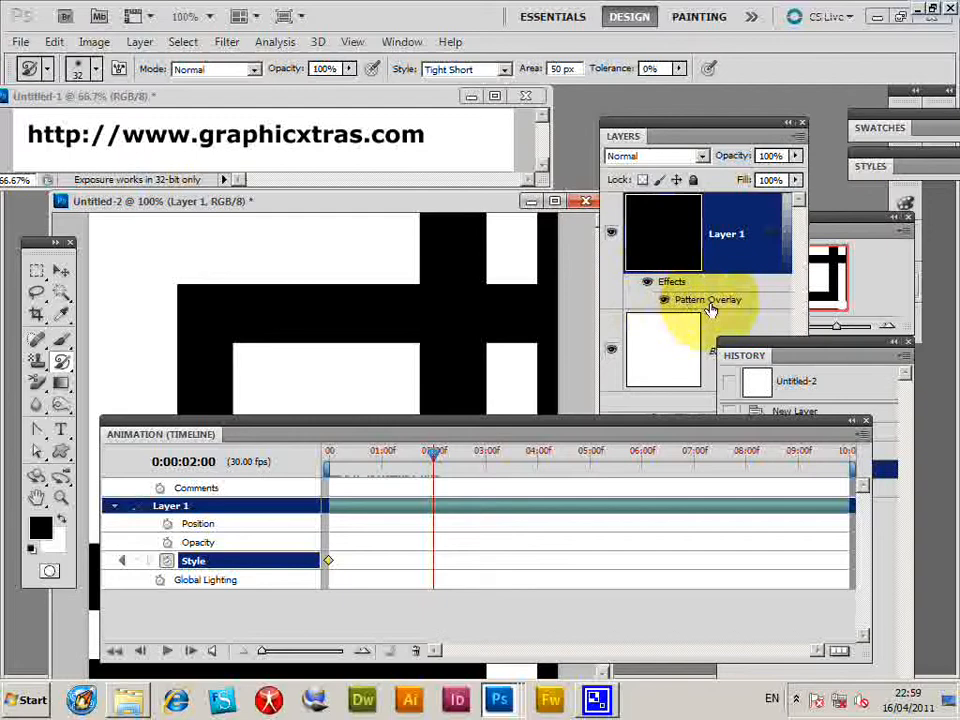
double_click(708, 300)
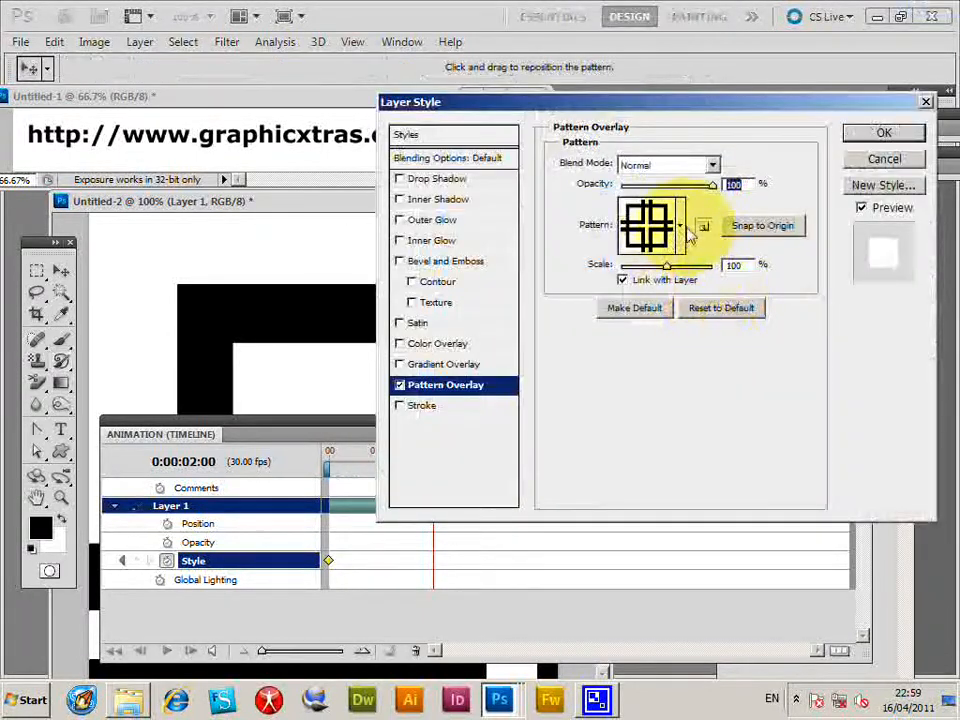
Swap the overlay to a maze-like pattern from the picker, recording a second Style keyframe at 2 seconds
click(704, 224)
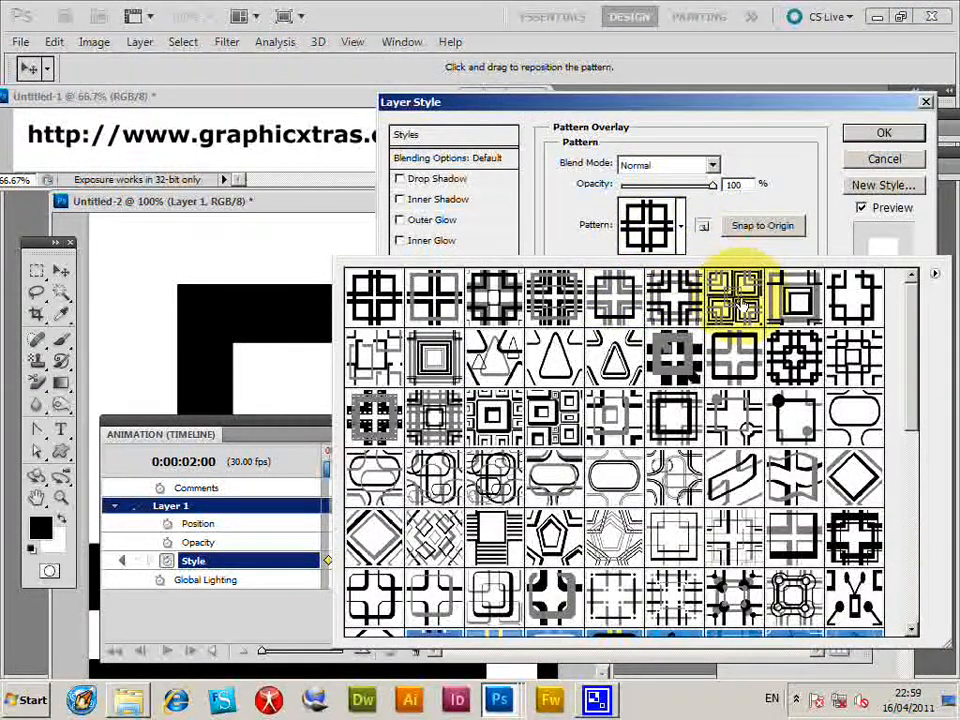
click(736, 296)
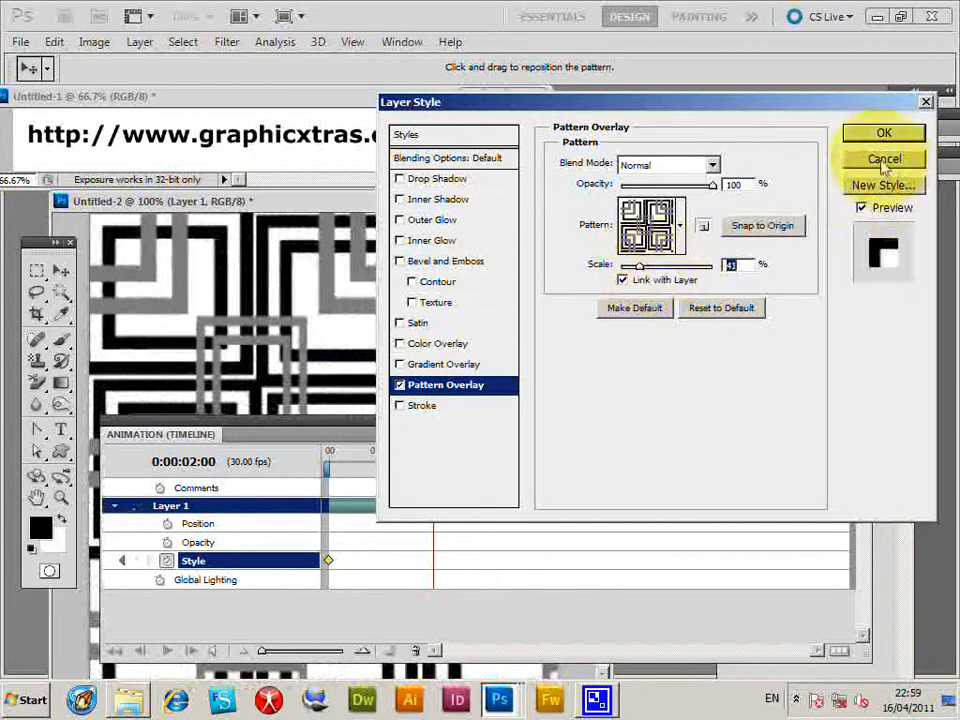
click(884, 132)
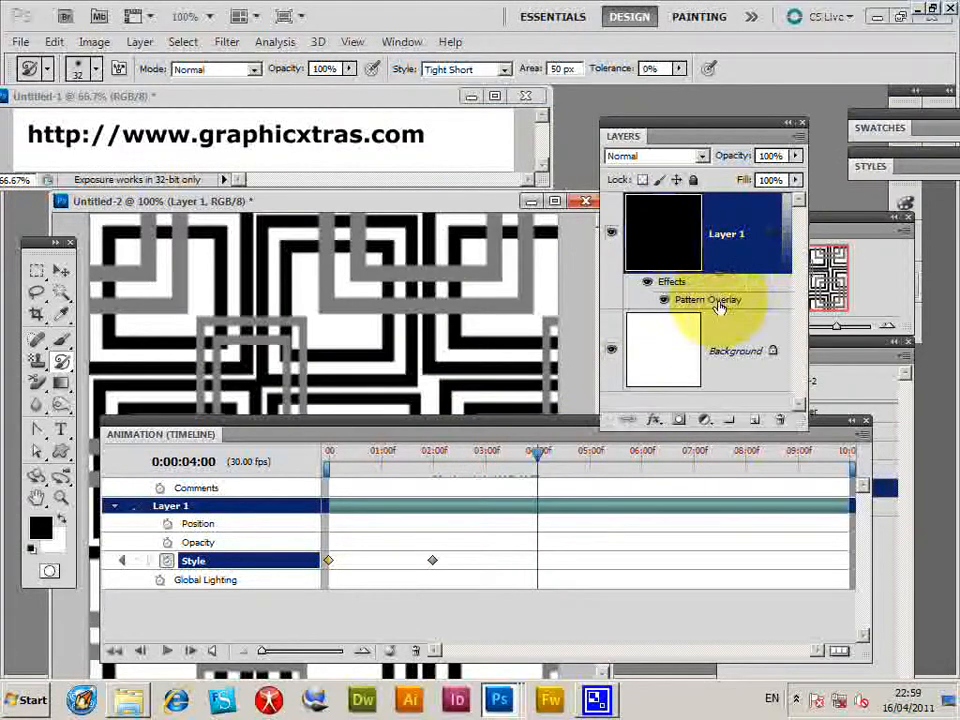
At 04:00f change the overlay to the rounded-triangle pattern, recording a third Style keyframe
double_click(708, 300)
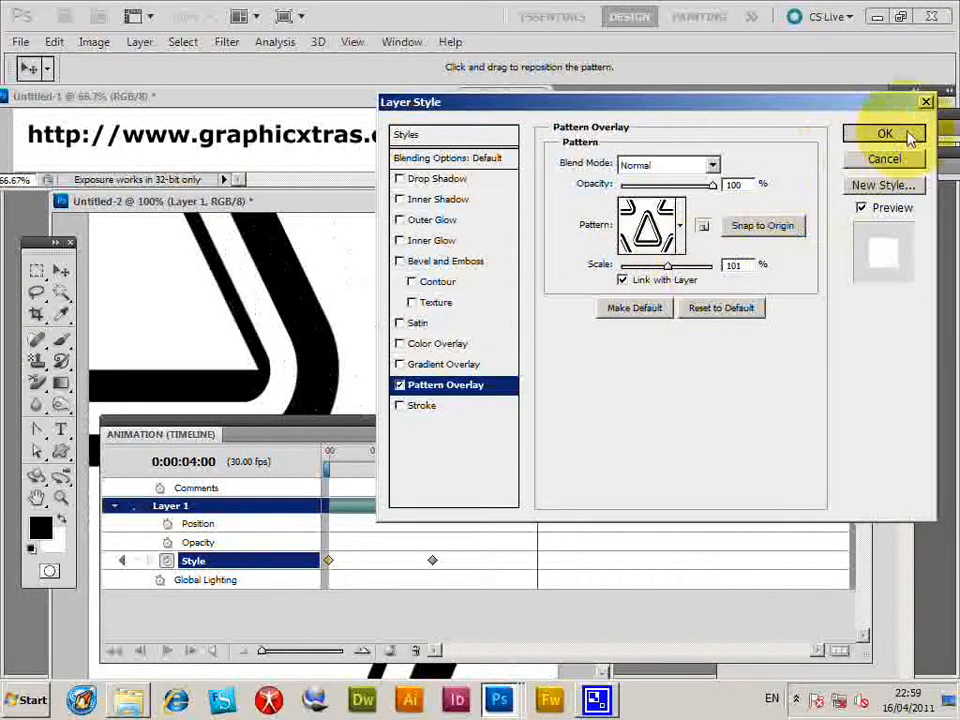
click(884, 132)
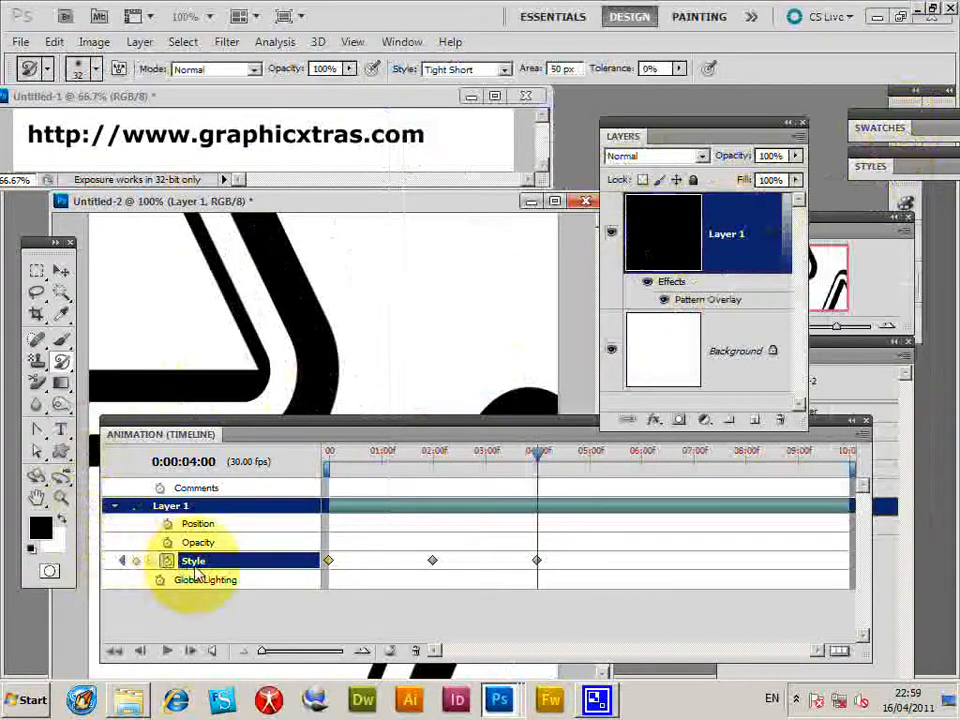
Keyframe Layer 1's Opacity and lower it so the pattern fades out, then scrub to preview
click(198, 542)
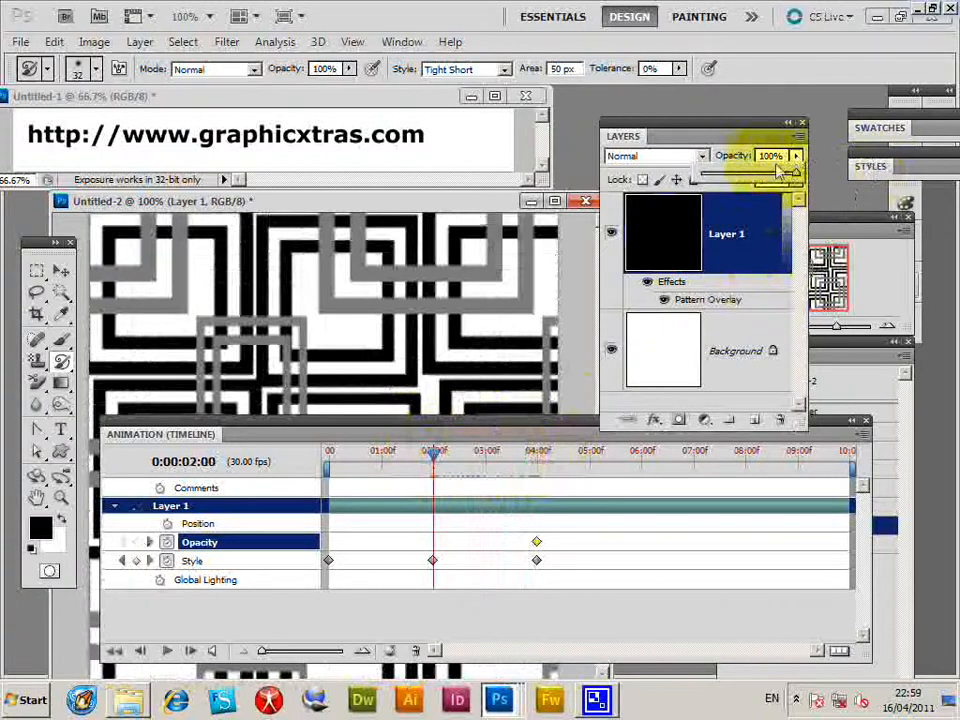
drag(790, 176, 740, 176)
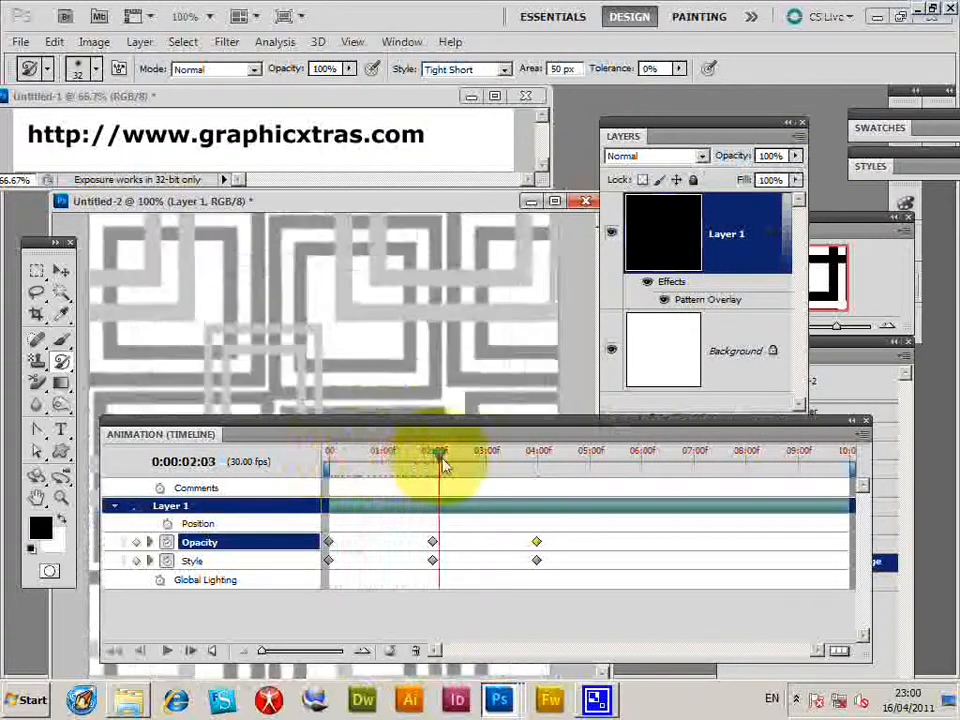
drag(440, 470, 478, 470)
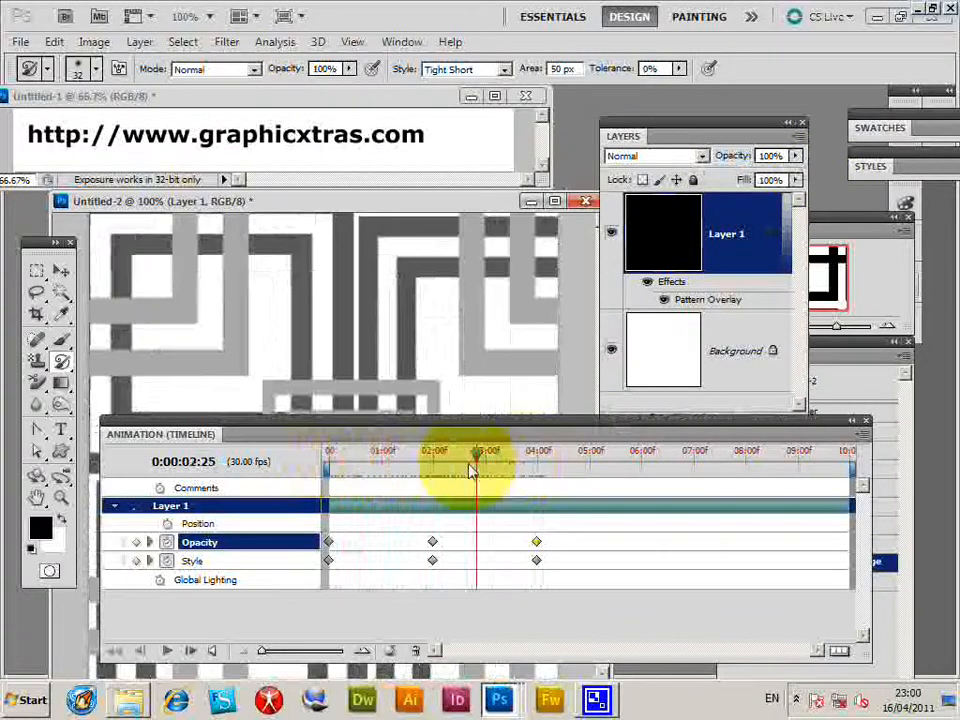